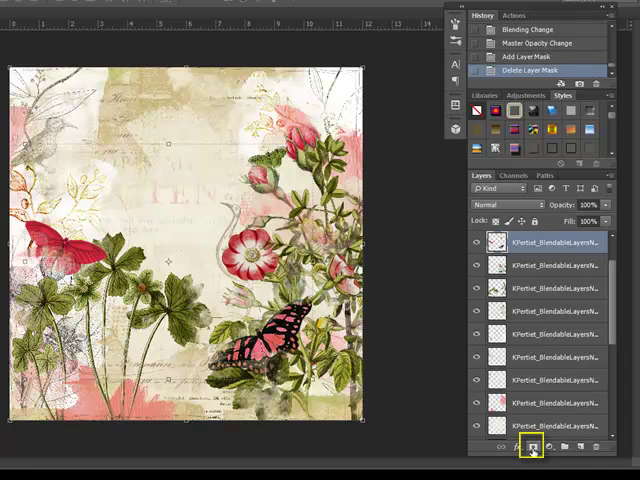
{"action": "mouse_move", "coordinate": [533, 446]}
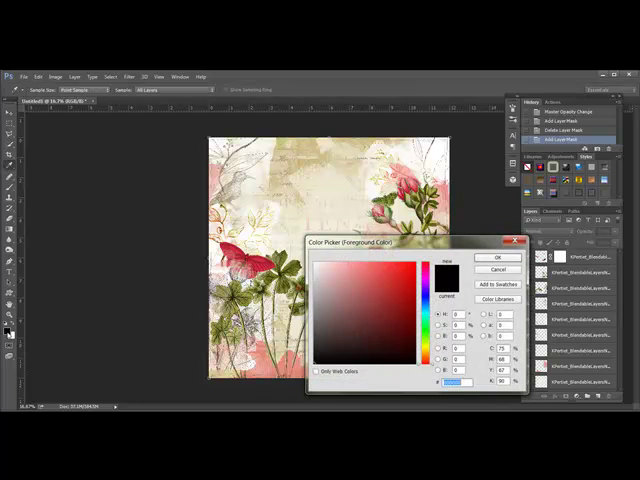
{"action": "mouse_move", "coordinate": [472, 291]}
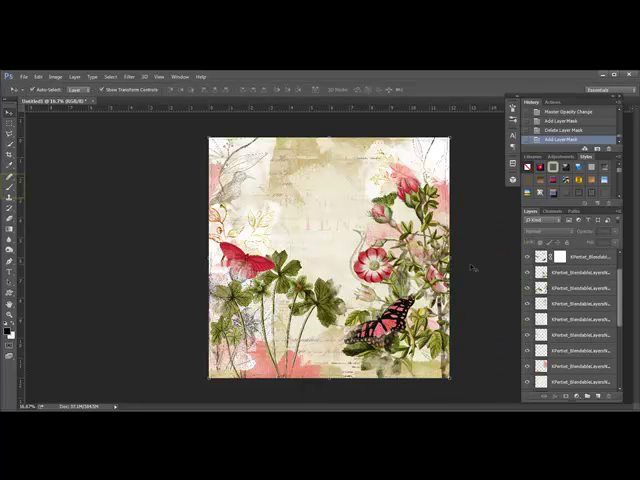
{"action": "left_click", "coordinate": [10, 185]}
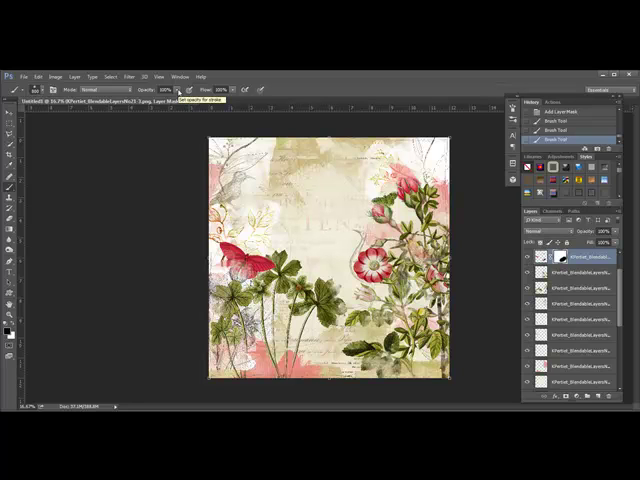
{"action": "mouse_move", "coordinate": [146, 247]}
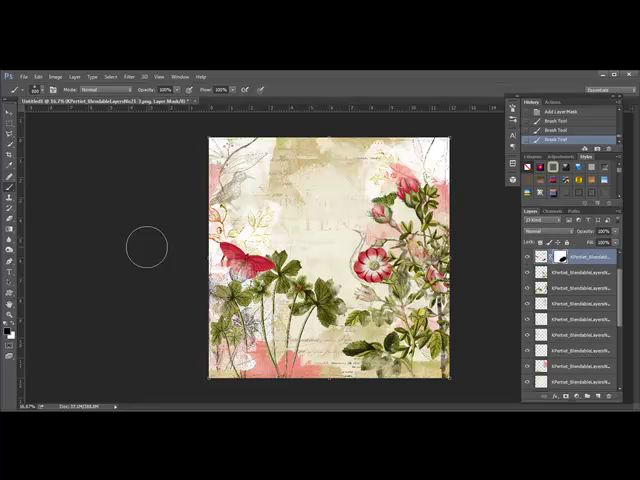